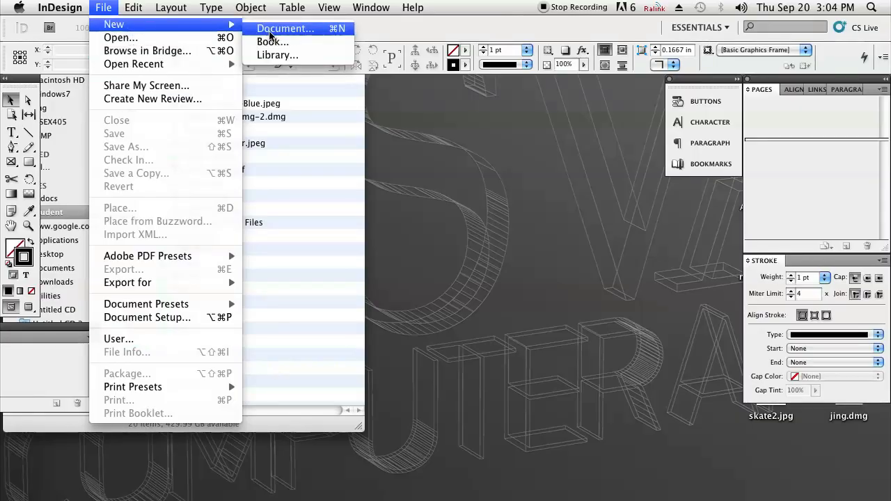
Create a new Letter-size document in landscape orientation, 11 by 8.5 inches.
{"action": "left_click", "coordinate": [285, 28]}
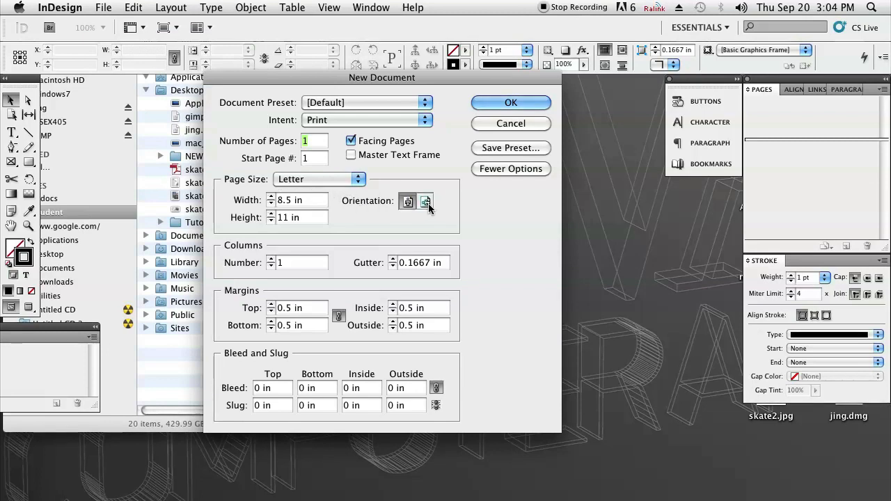
{"action": "left_click", "coordinate": [426, 201]}
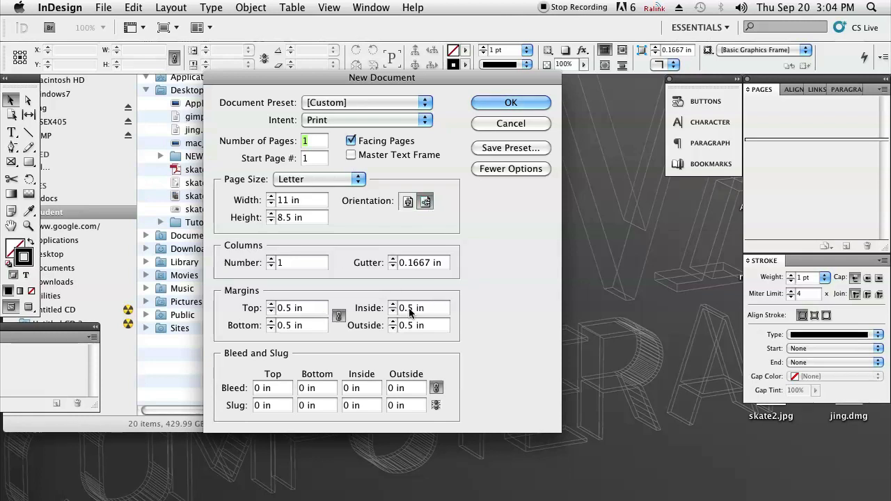
{"action": "mouse_move", "coordinate": [312, 309]}
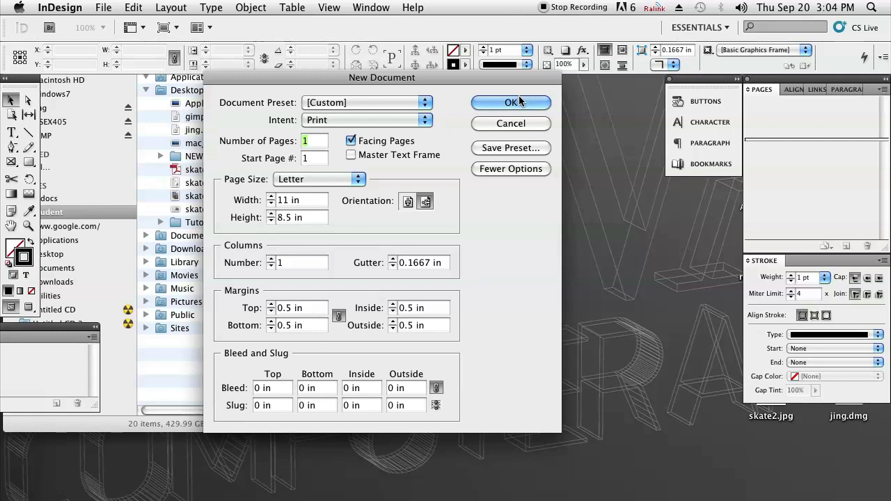
{"action": "left_click", "coordinate": [510, 103]}
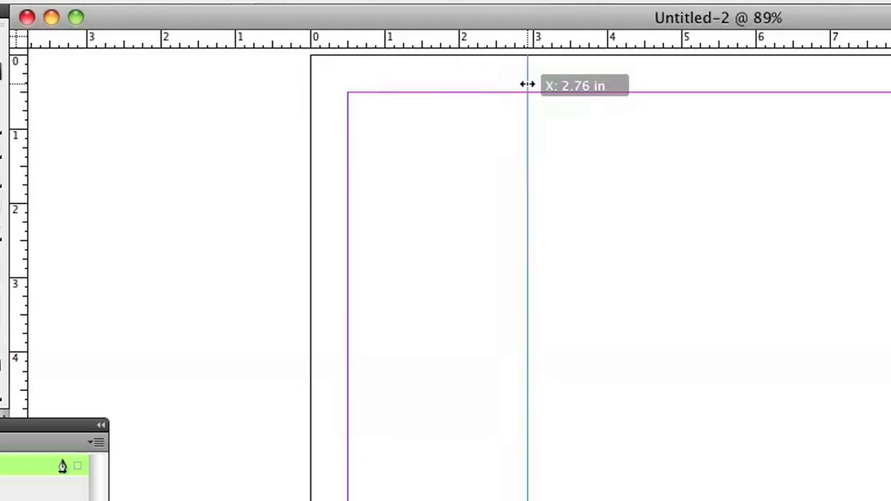
Drag vertical ruler guides onto the page to mark the three tri-fold panel boundaries.
{"action": "left_click_drag", "start_coordinate": [527, 84], "coordinate": [559, 76]}
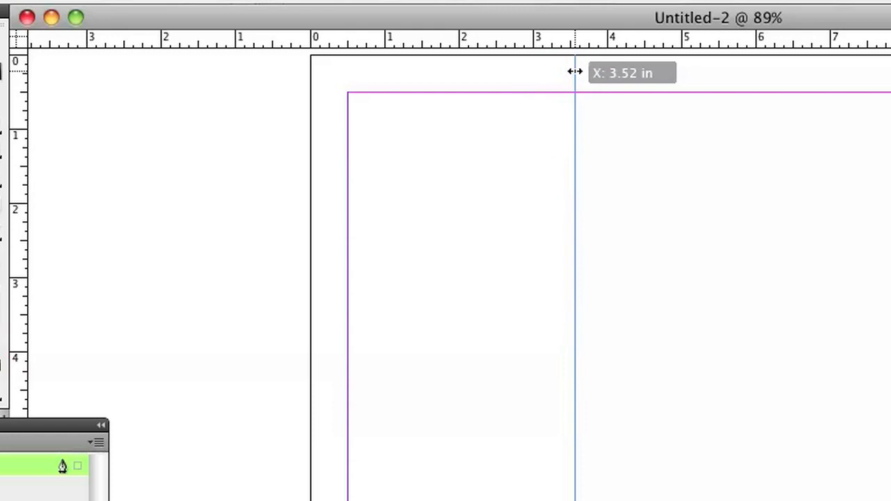
{"action": "left_click_drag", "start_coordinate": [573, 278], "coordinate": [582, 279]}
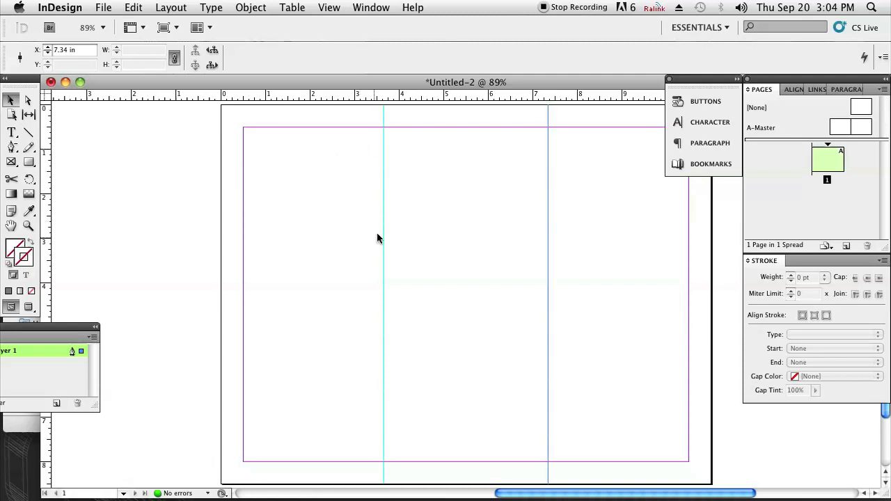
{"action": "mouse_move", "coordinate": [239, 124]}
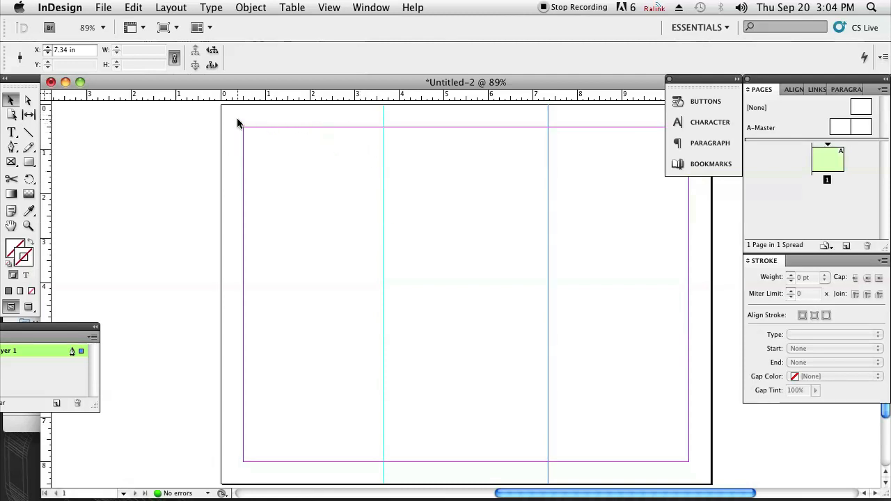
{"action": "mouse_move", "coordinate": [259, 138]}
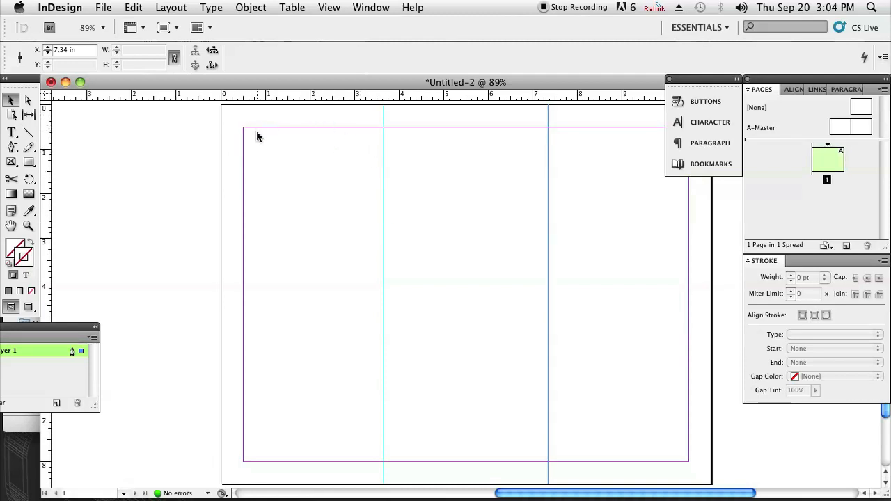
{"action": "mouse_move", "coordinate": [465, 212]}
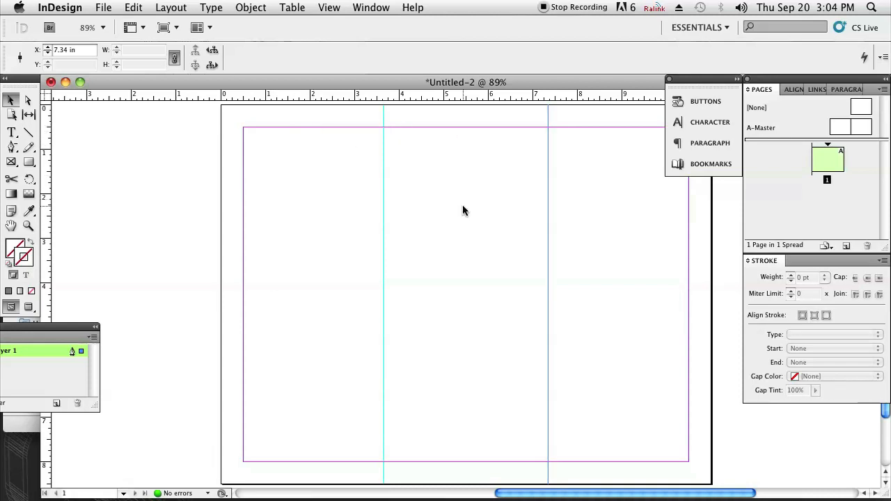